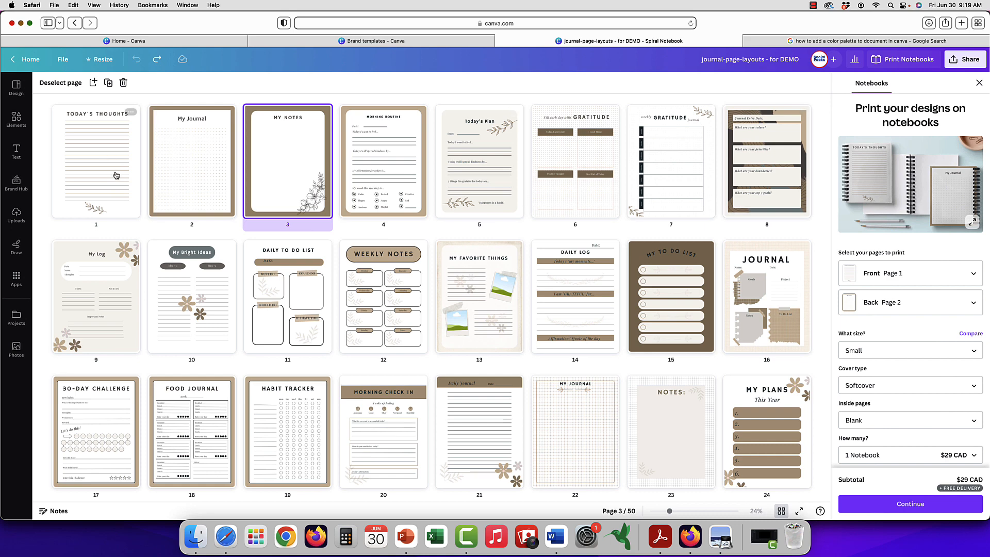
Open page 1, Today's Thoughts, and browse the Styles overview of palettes and font sets.
click(96, 161)
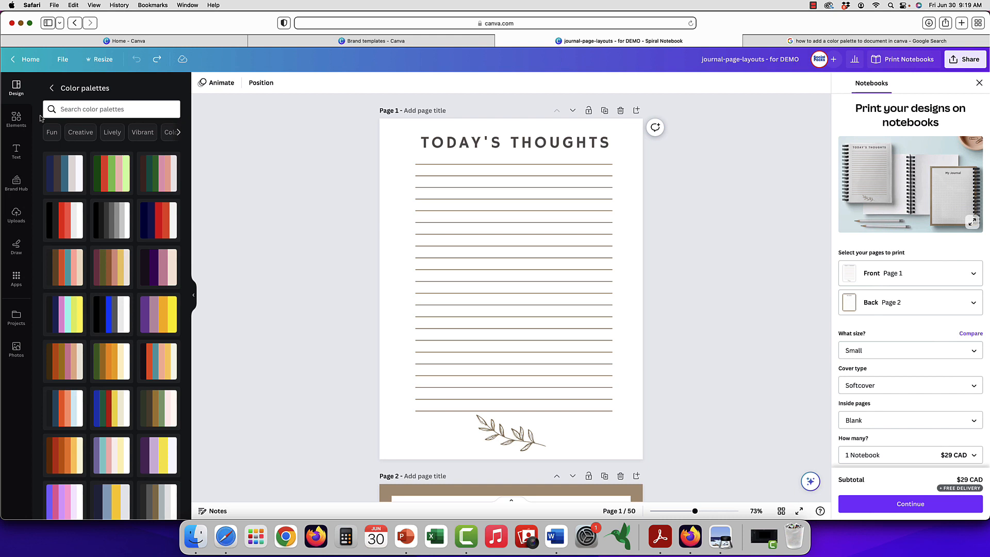
click(50, 88)
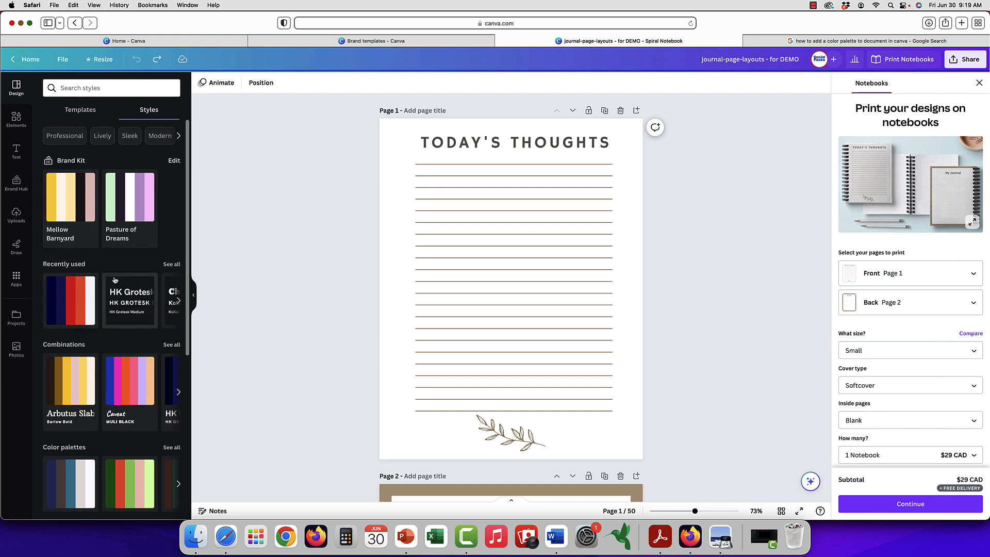
scroll(down, 3)
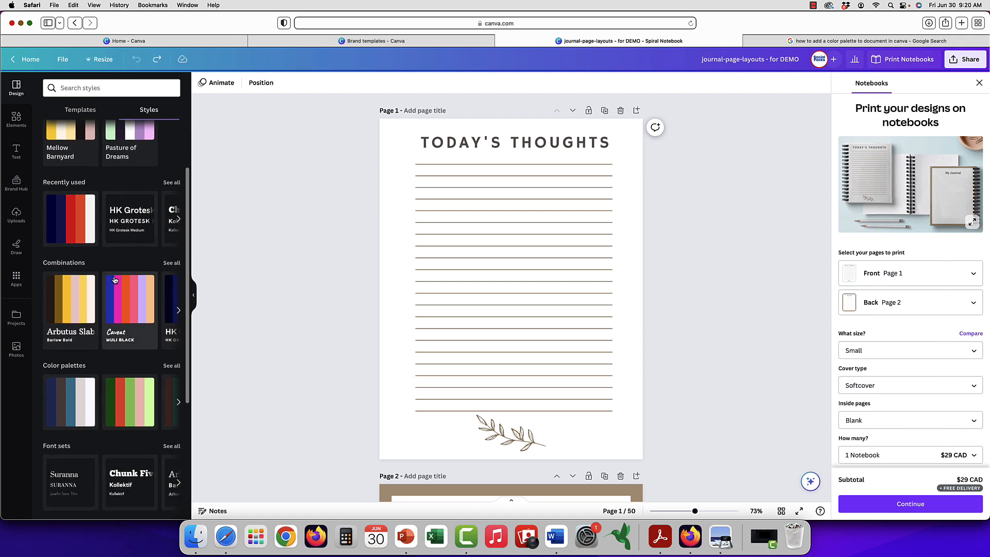
scroll(down, 3)
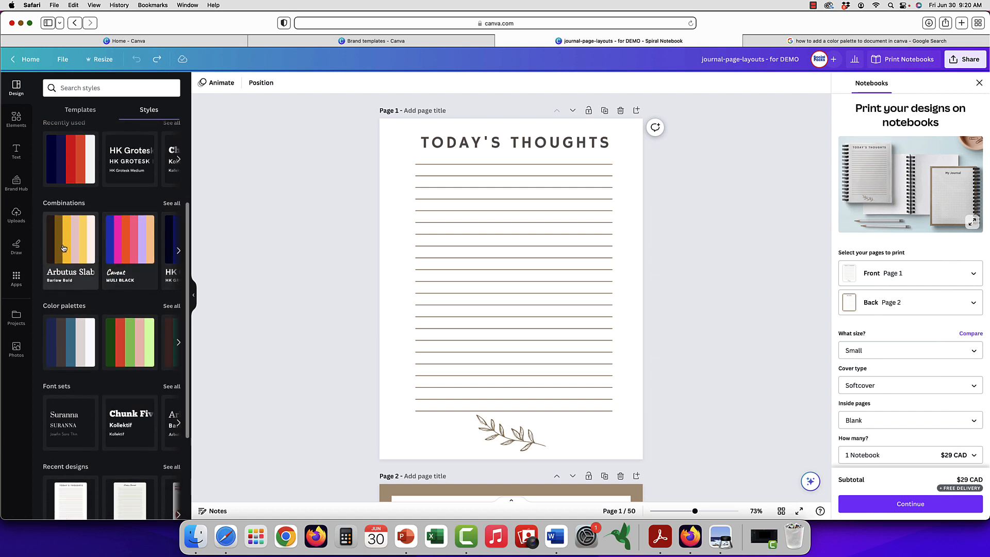
scroll(down, 3)
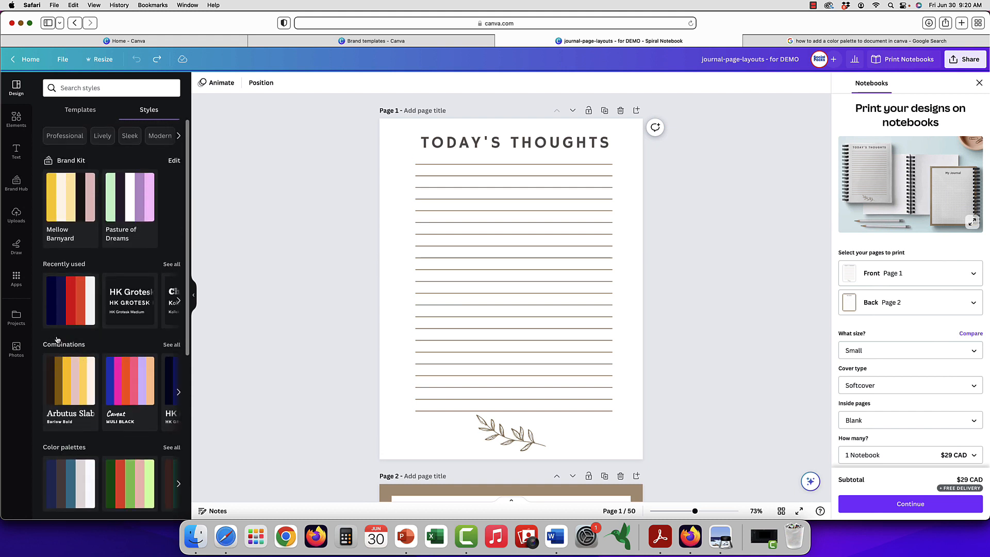
scroll(down, 3)
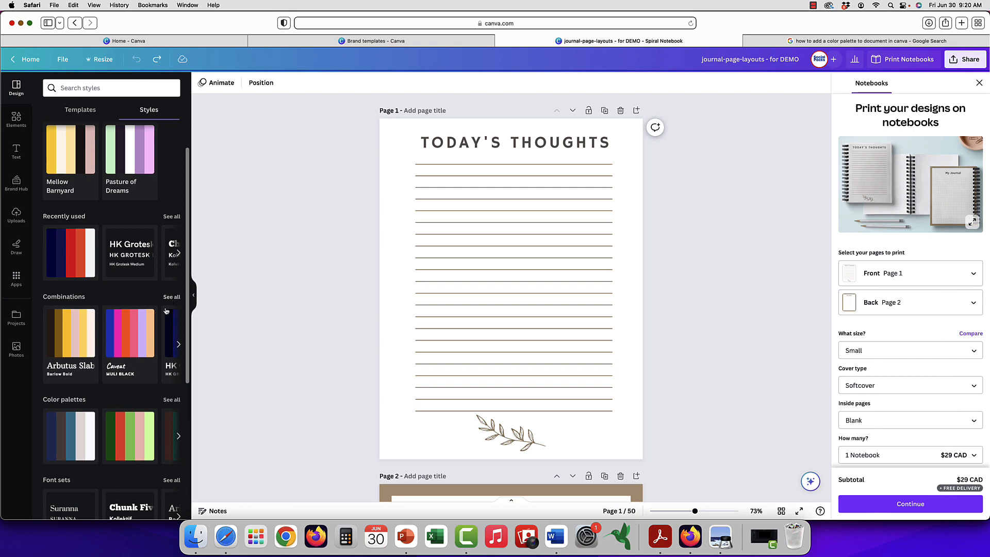
Apply the navy, red and white colour palette to the Today's Thoughts page.
click(171, 400)
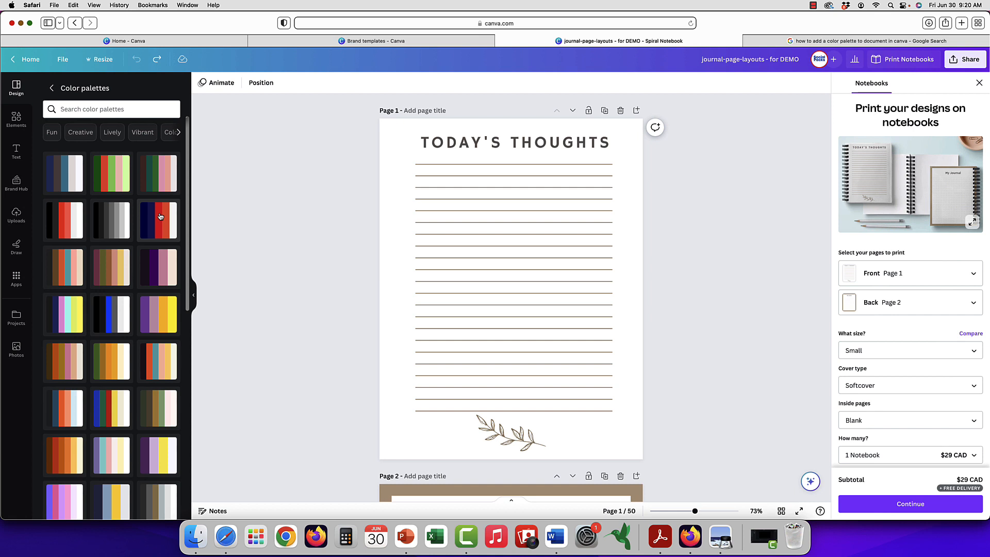
click(158, 220)
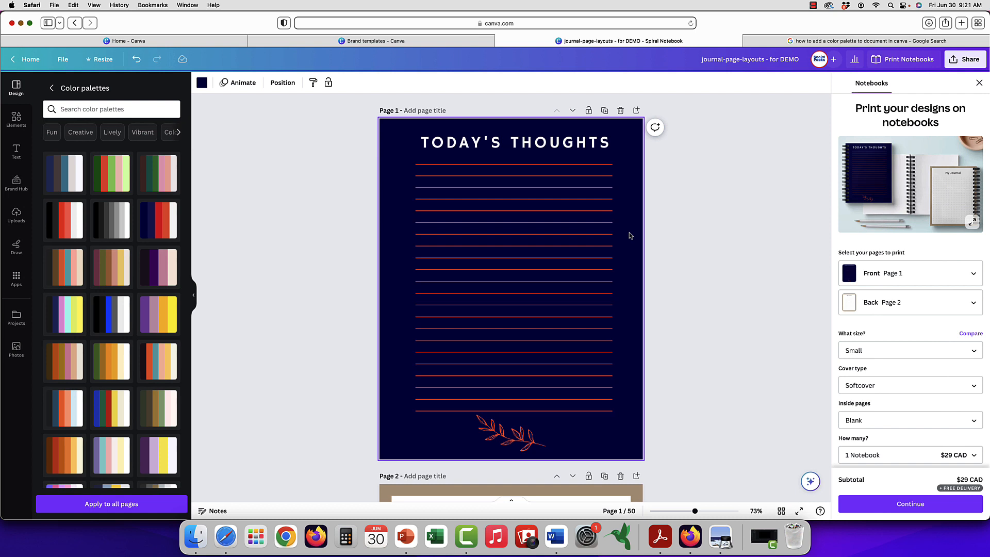
mouse_move(252, 236)
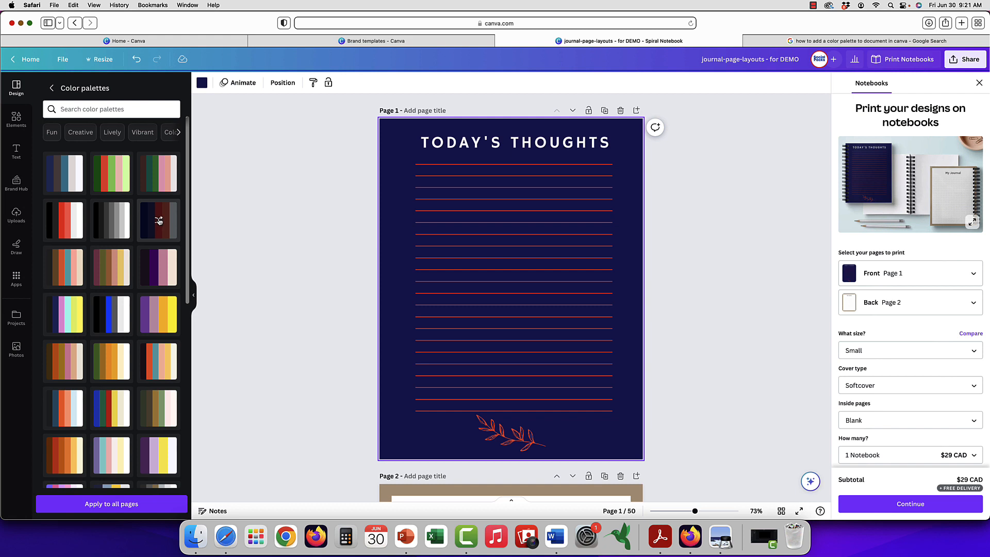
Shuffle the navy/red palette until the page is light grey with navy title, lines and leaf.
click(158, 220)
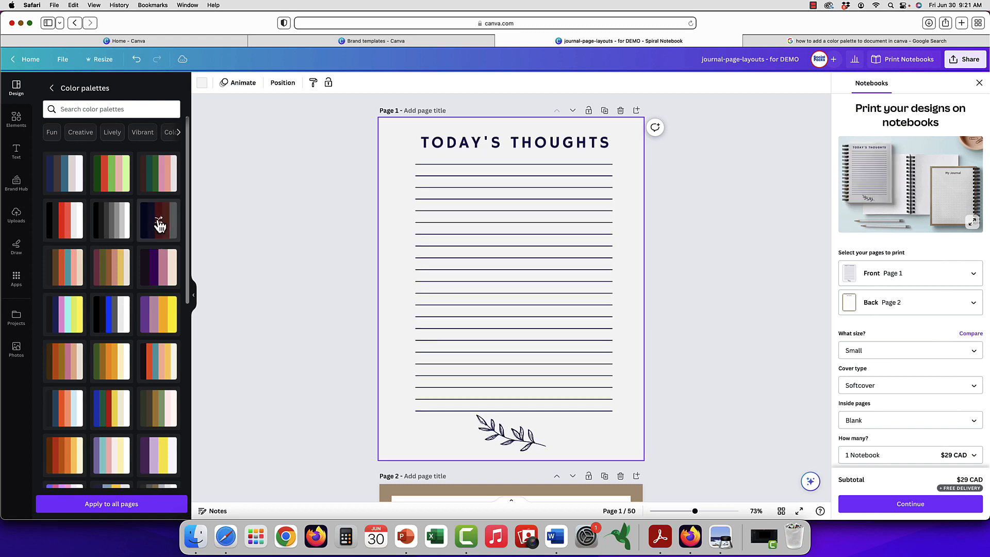
click(157, 221)
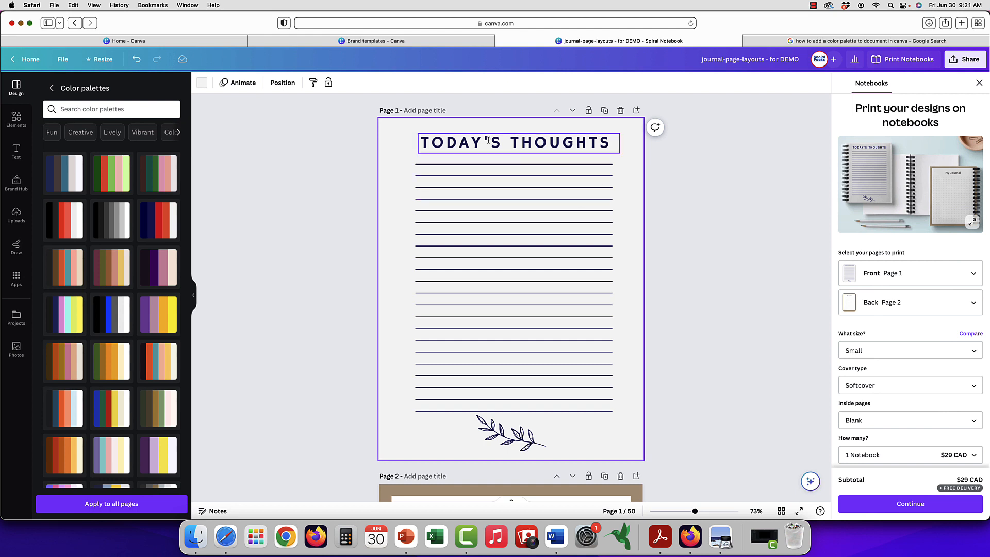
click(501, 158)
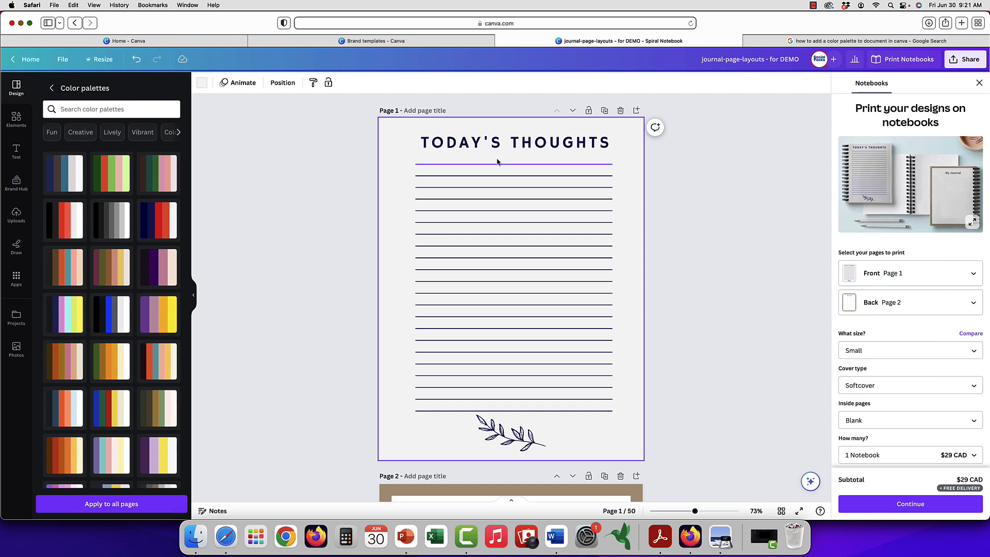
click(510, 433)
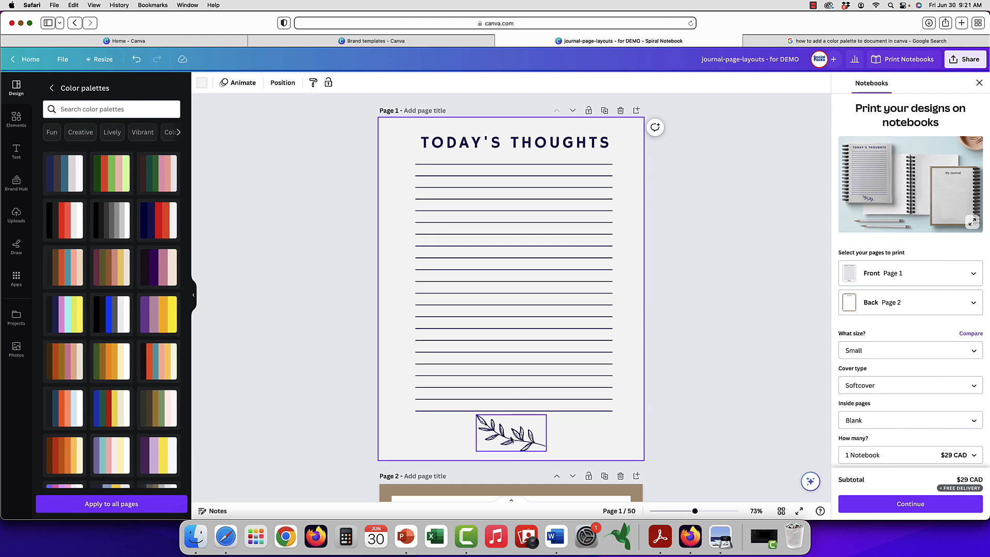
click(510, 433)
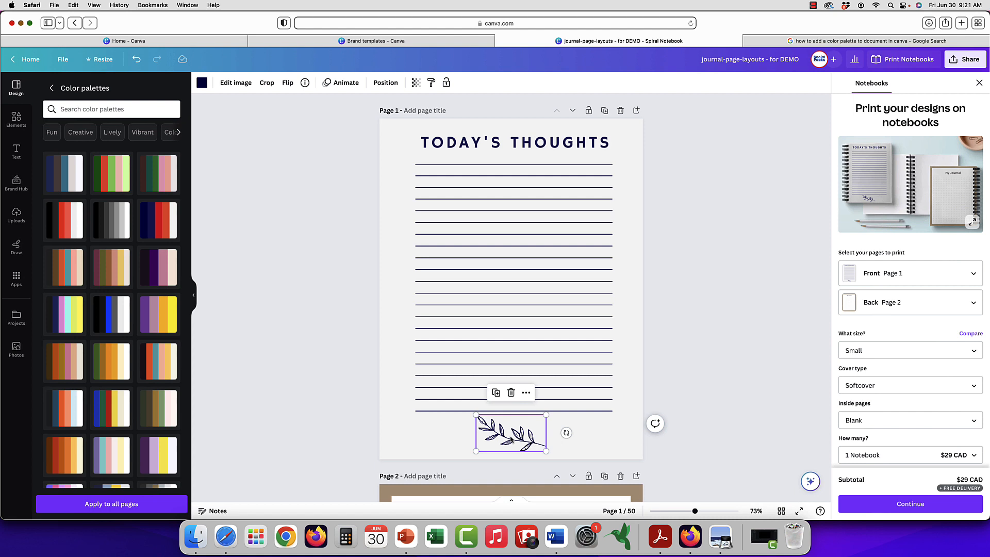
mouse_move(201, 82)
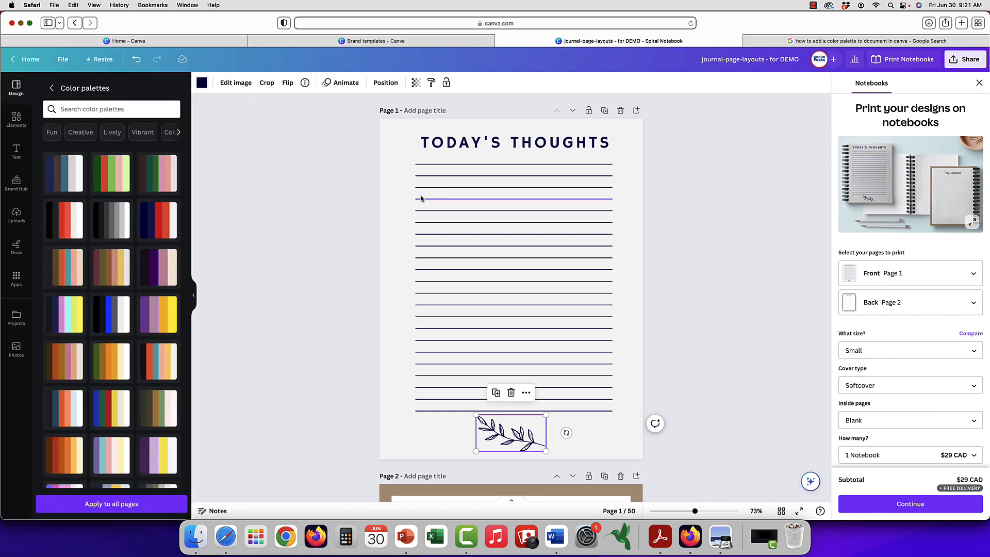
scroll(down, 3)
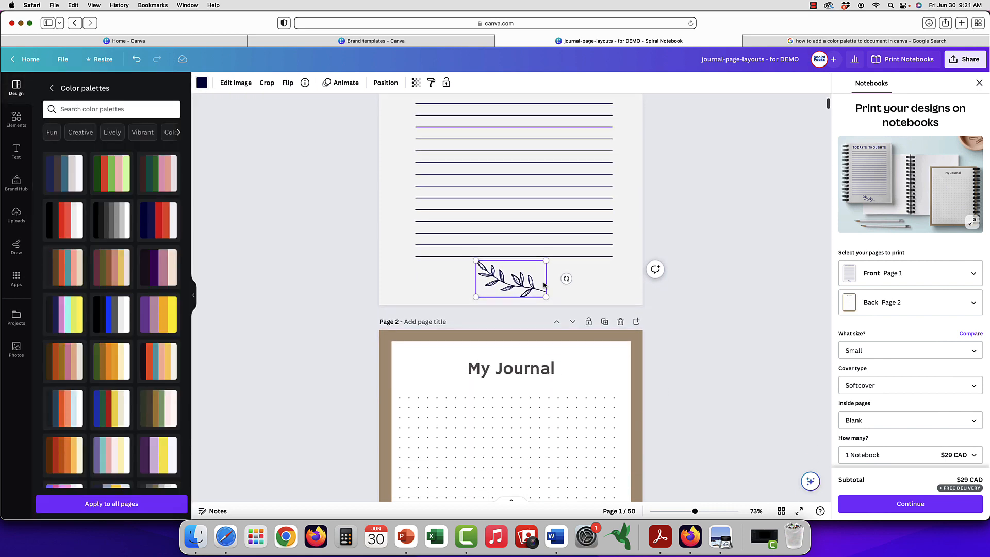
scroll(down, 3)
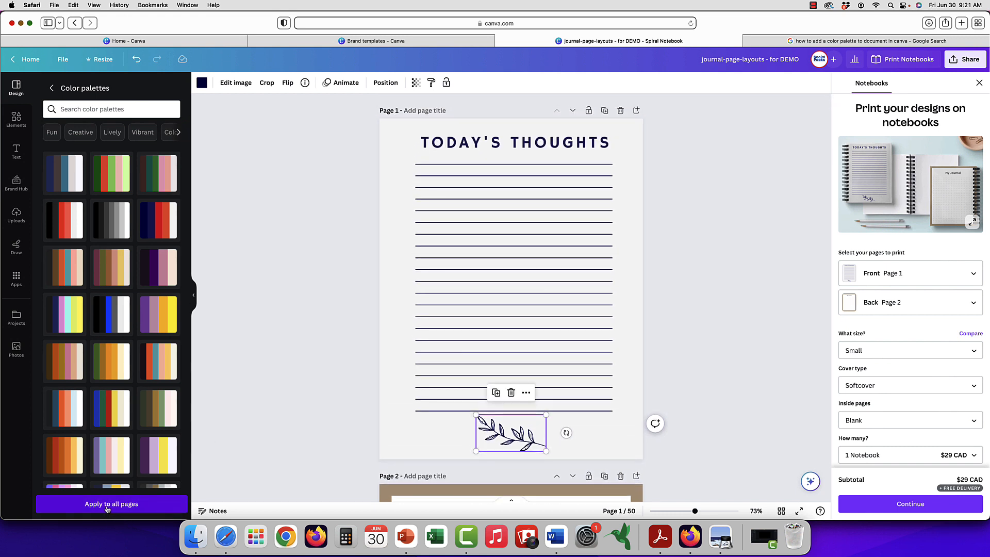
Apply the navy and red palette to all journal pages, then open page 3, My Notes.
click(111, 504)
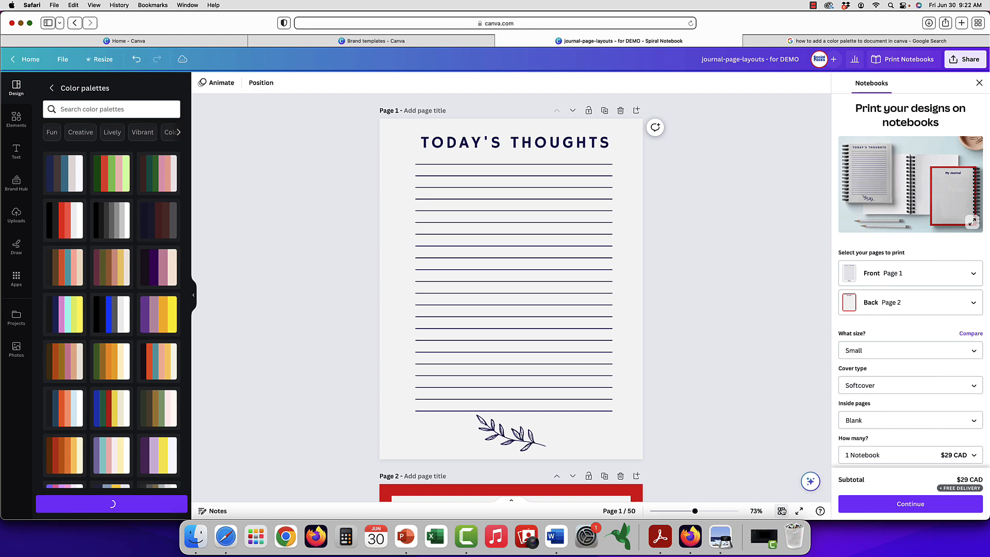
click(781, 511)
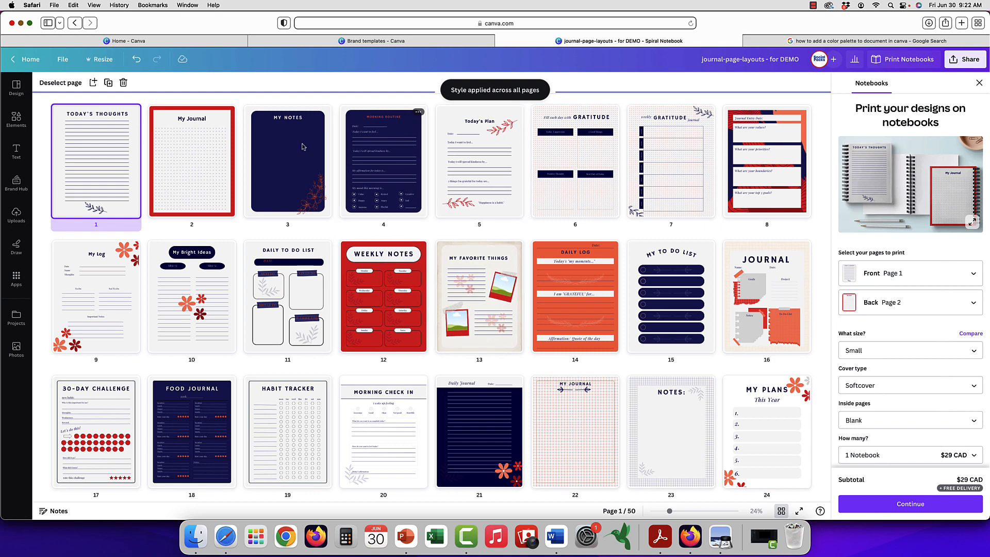
click(287, 161)
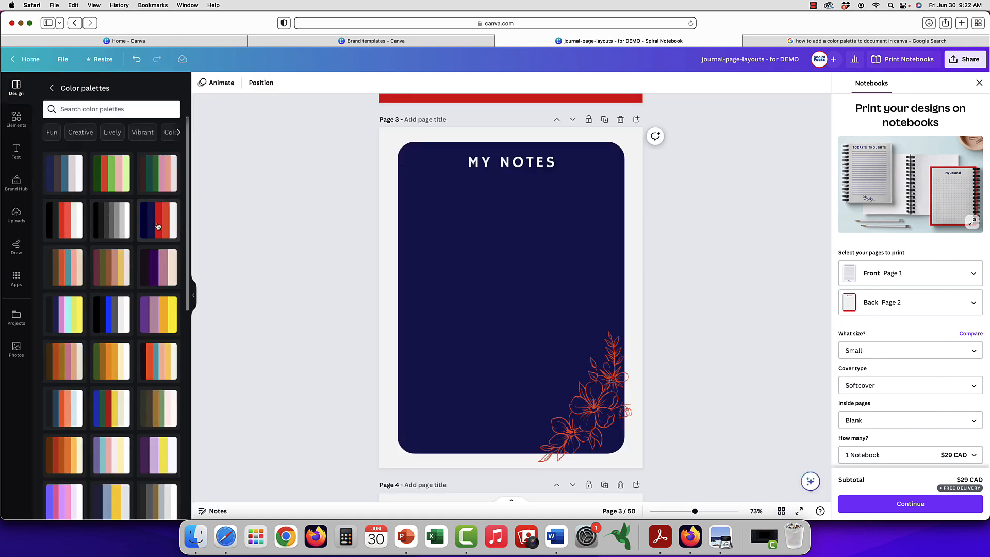
Shuffle My Notes colours to a navy frame, light card and red flowers.
click(158, 220)
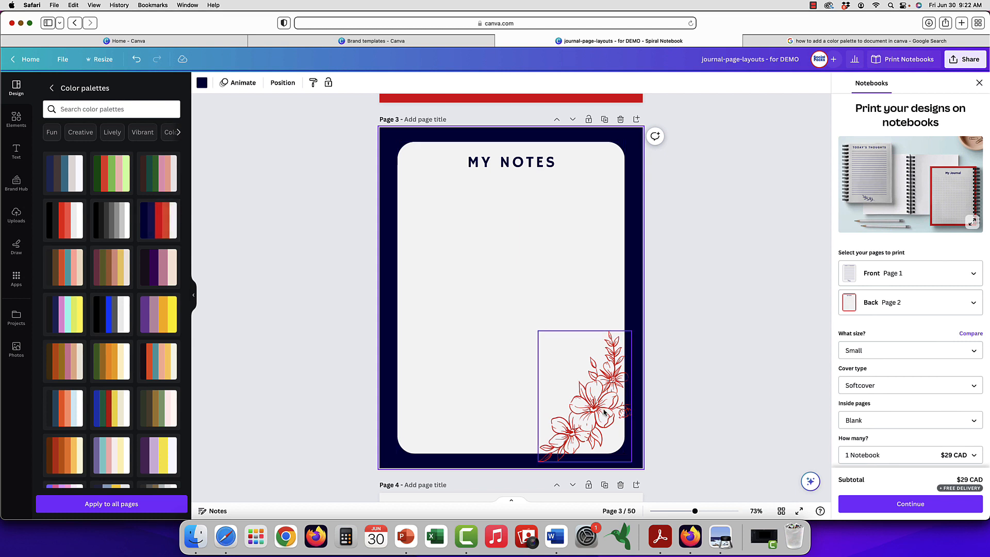
click(511, 162)
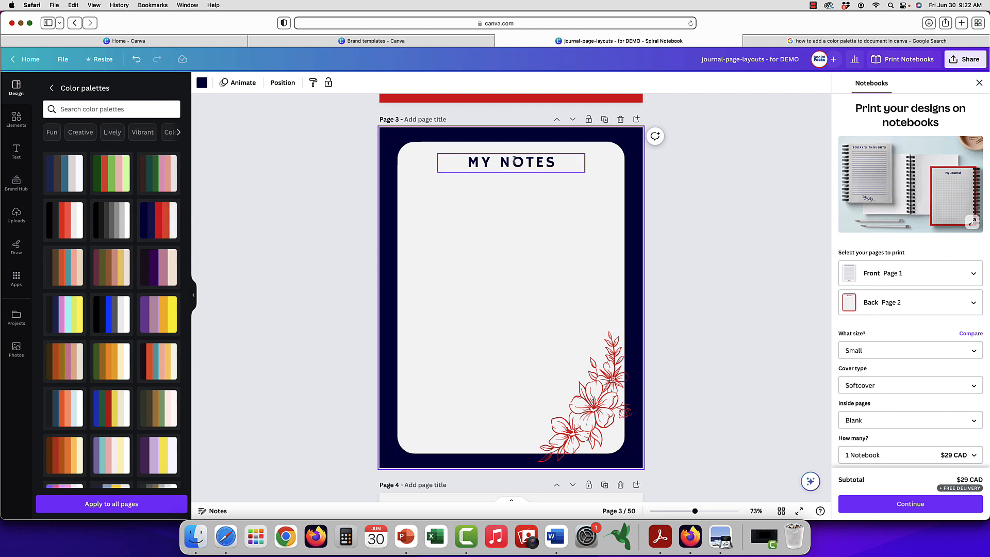
click(510, 163)
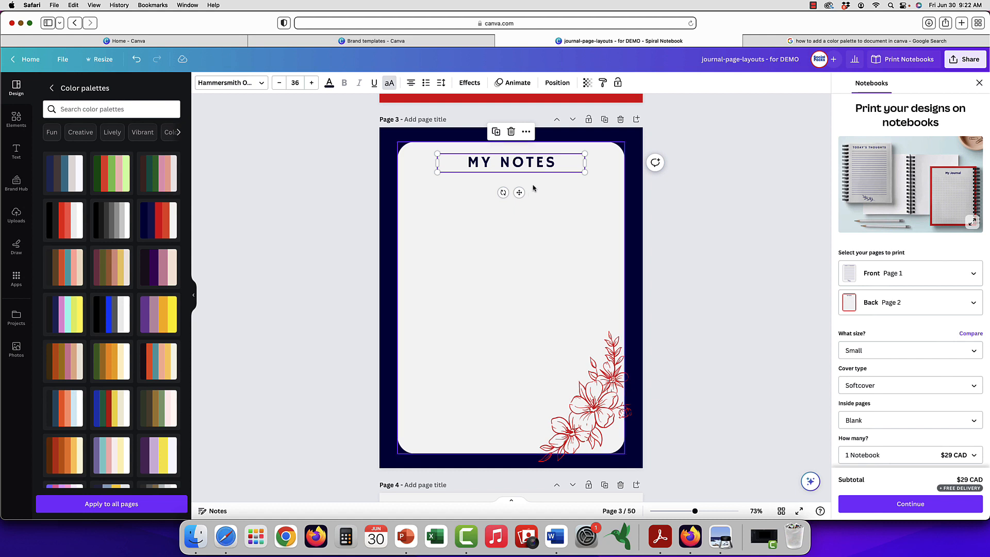
mouse_move(504, 312)
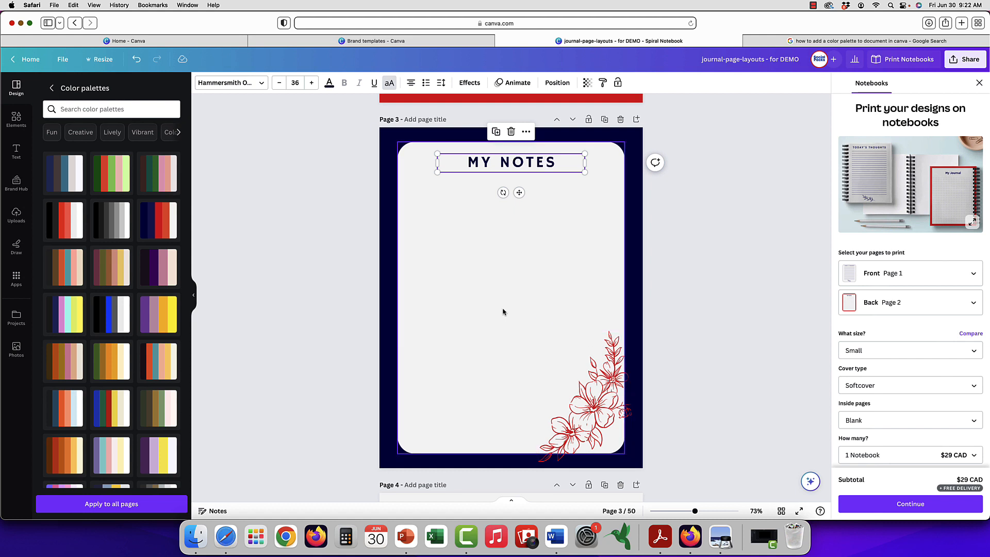
click(63, 174)
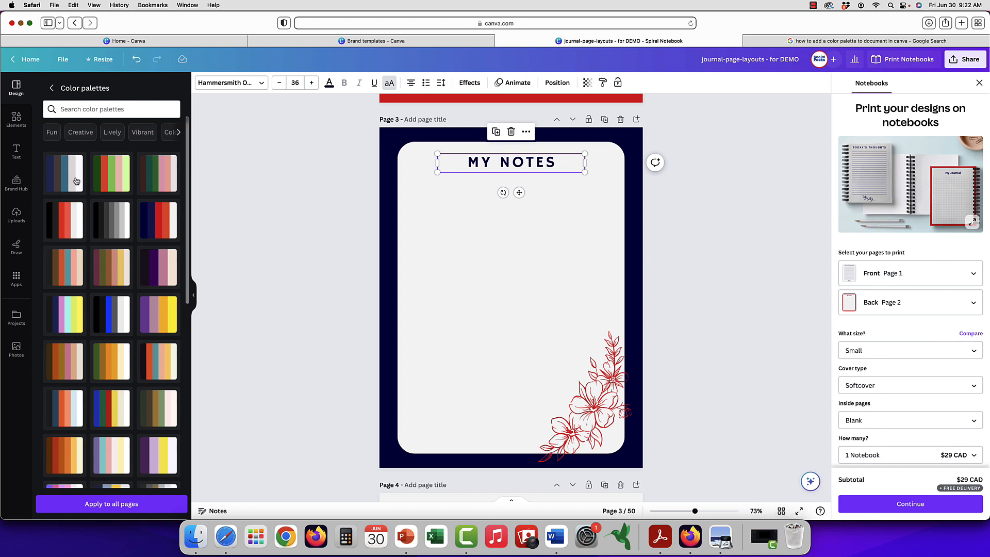
click(51, 88)
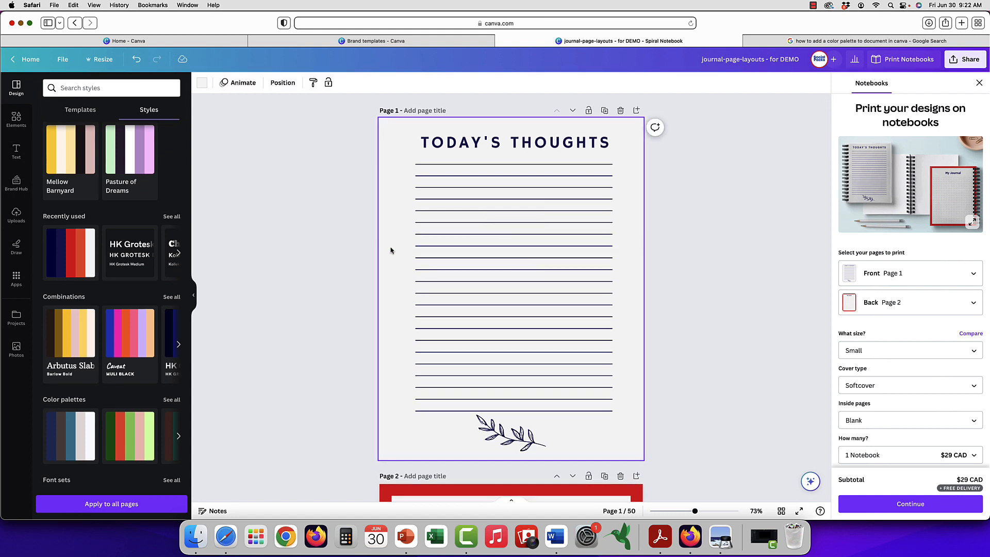
Choose a serif font set and apply it to every journal page.
scroll(down, 3)
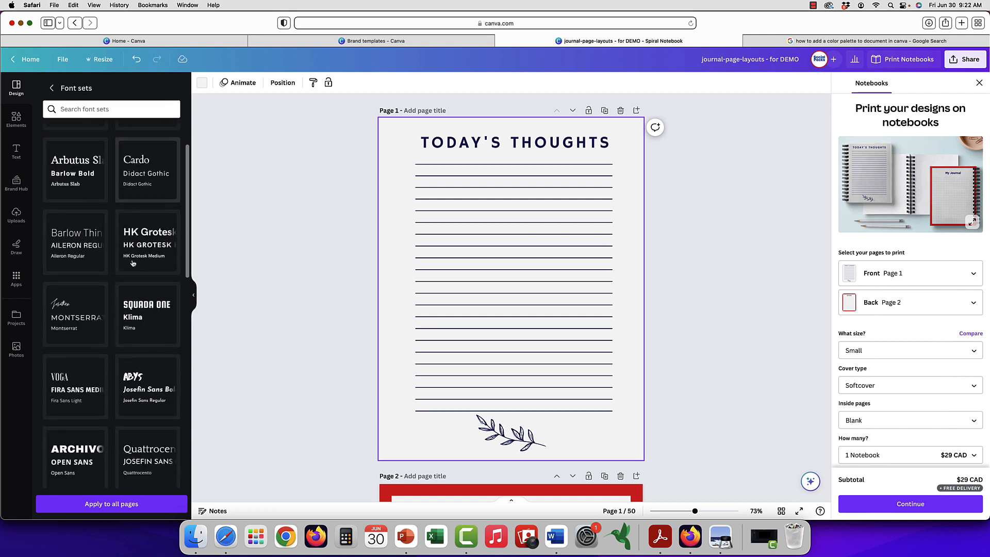
scroll(down, 3)
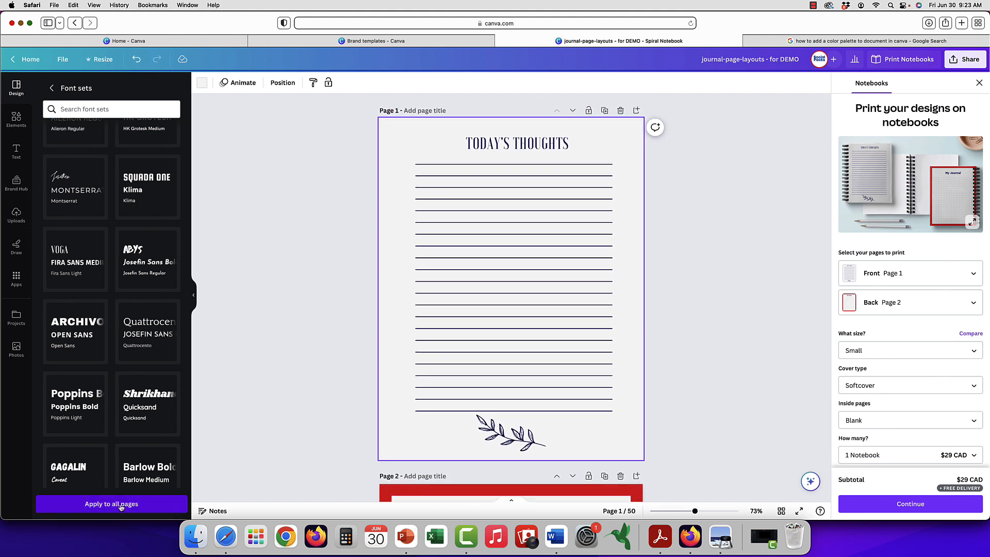
click(112, 504)
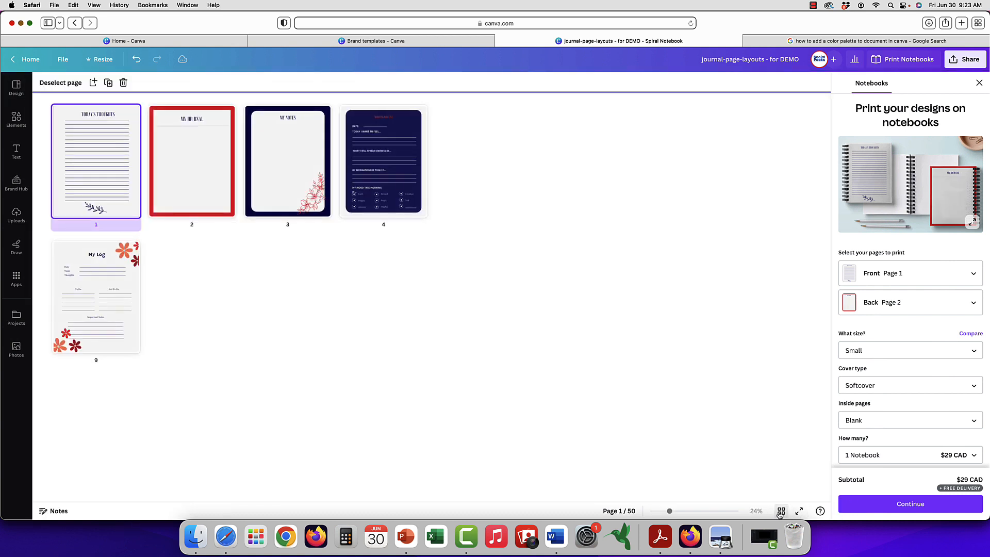
Scroll the page grid and open page 6, Fill Each Day With Gratitude.
scroll(down, 3)
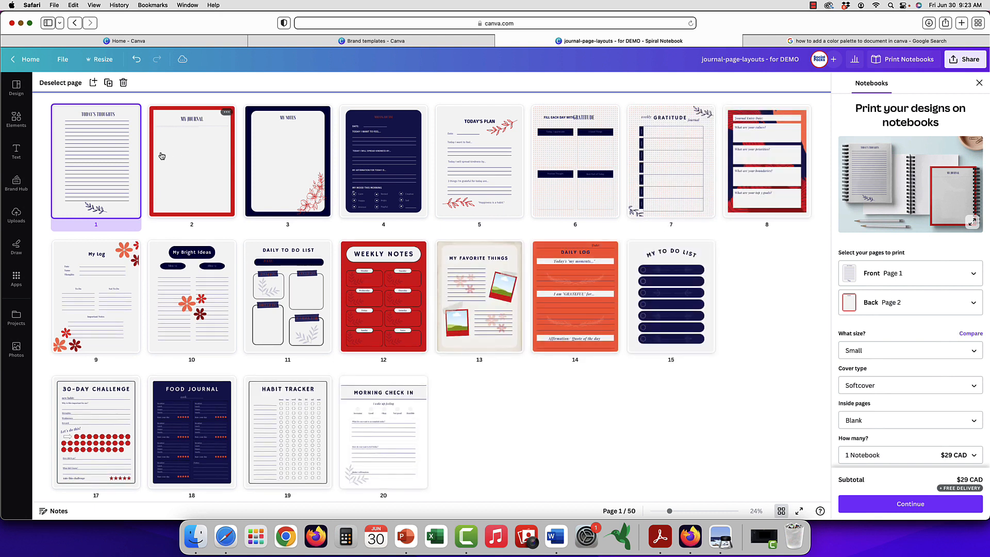
scroll(down, 3)
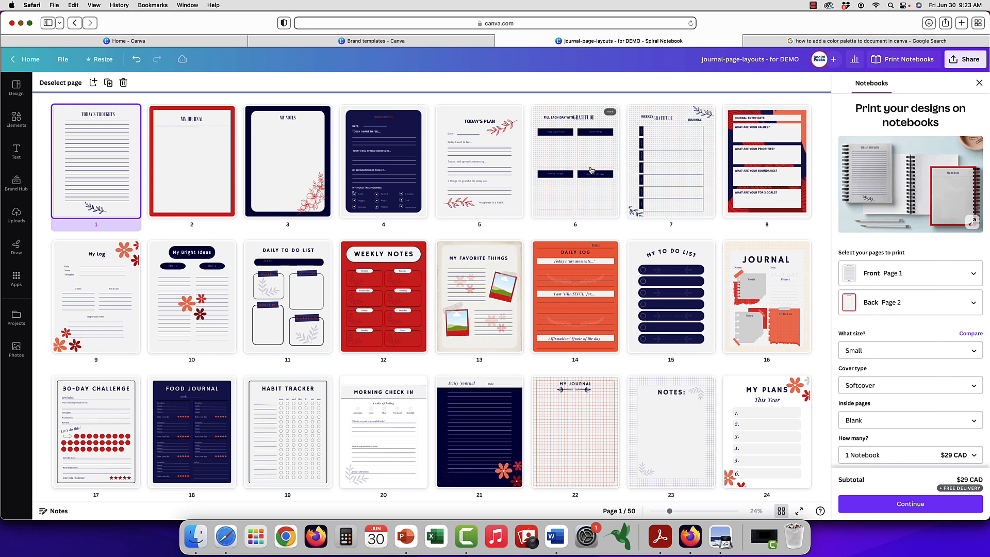
click(574, 161)
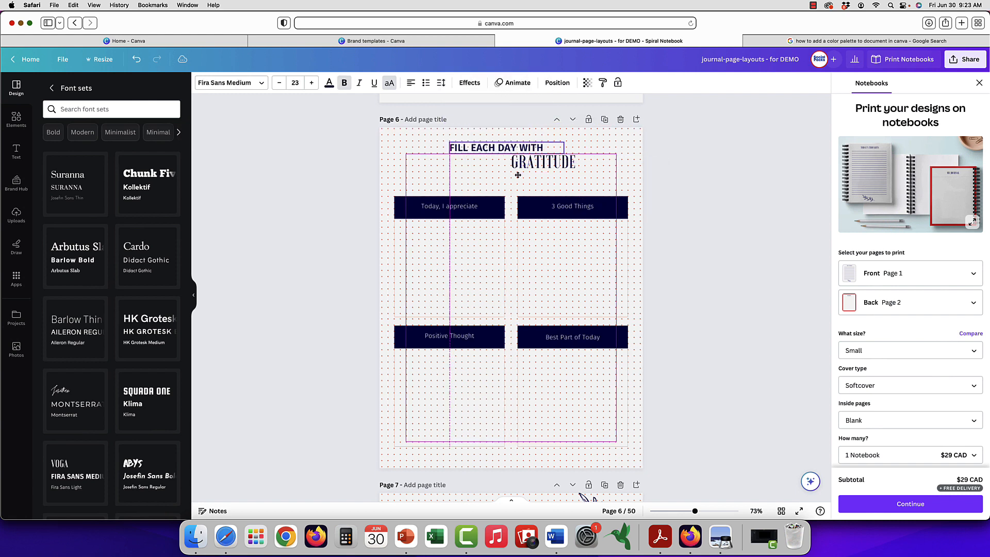
Centre 'Fill each day with' above 'Gratitude' so the heading lines no longer overlap.
click(543, 161)
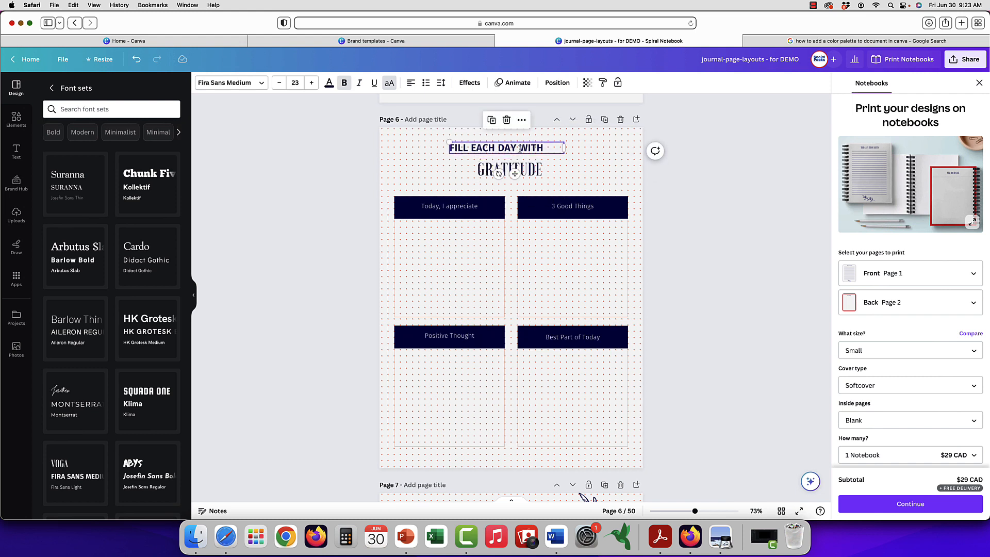
click(509, 168)
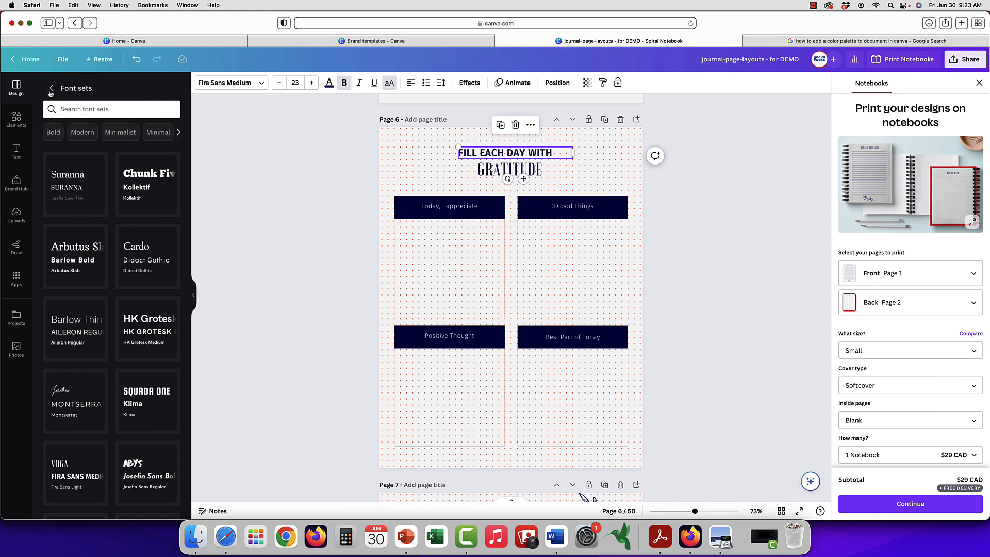
mouse_move(770, 371)
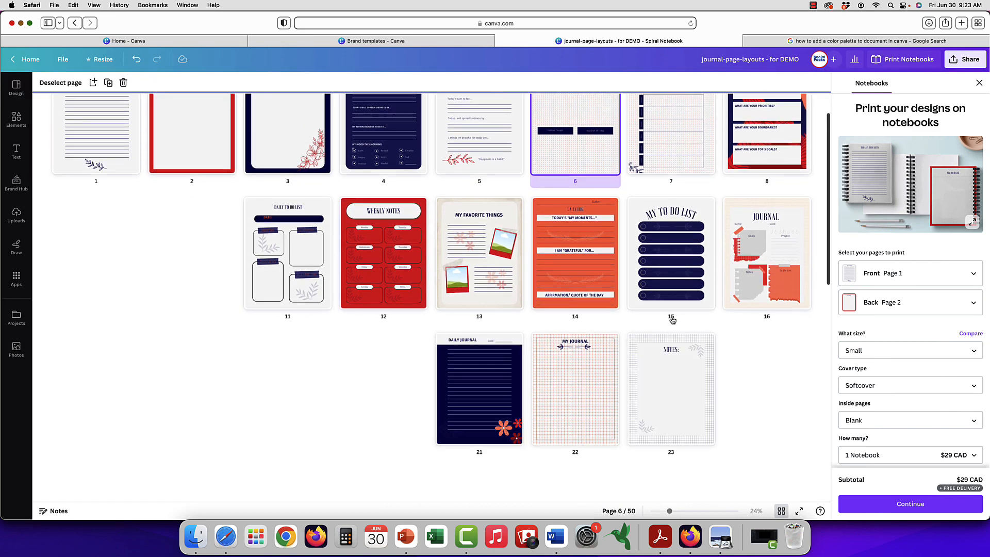
scroll(down, 3)
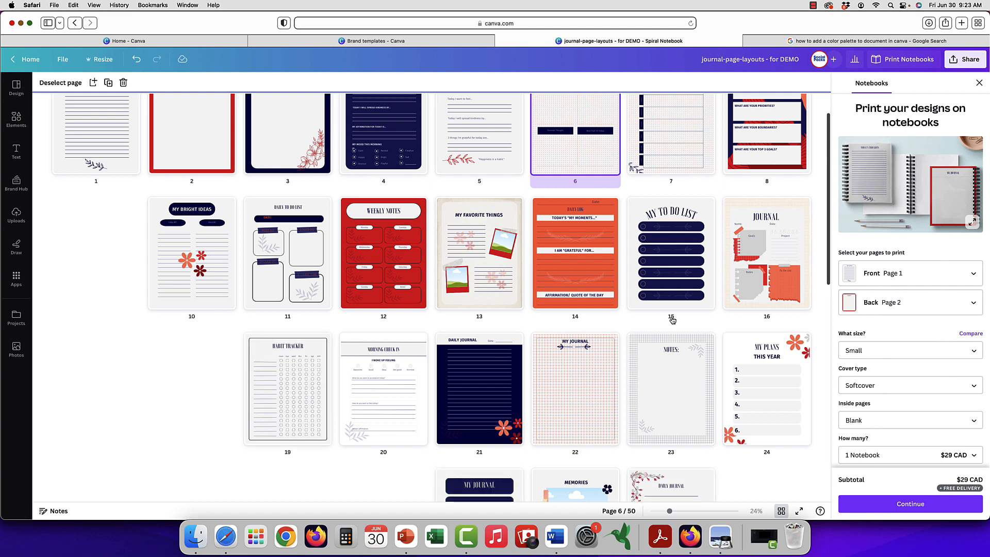